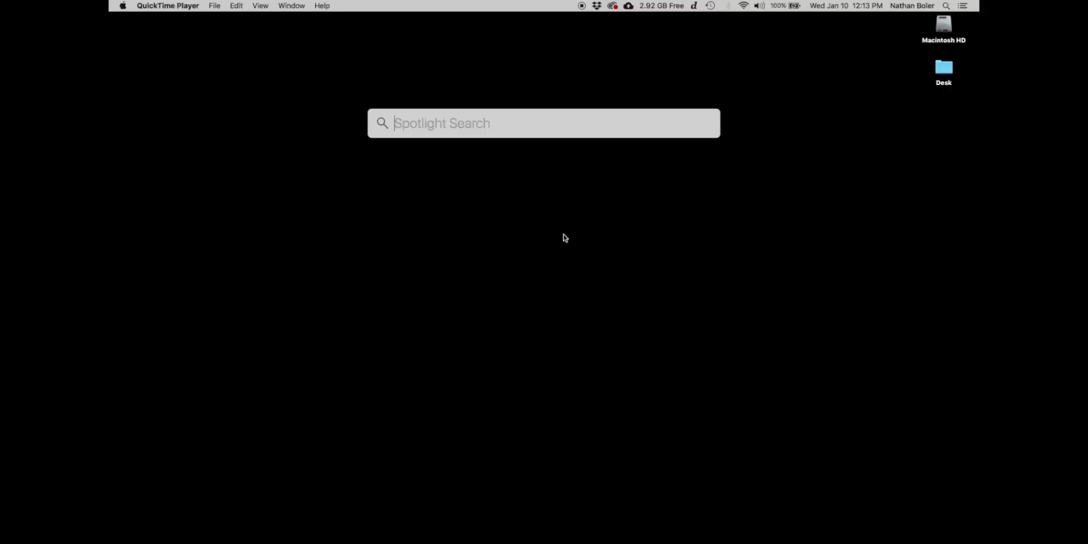
Step: Launch Native Access from Spotlight to show the Installed Products library
type("native Access")
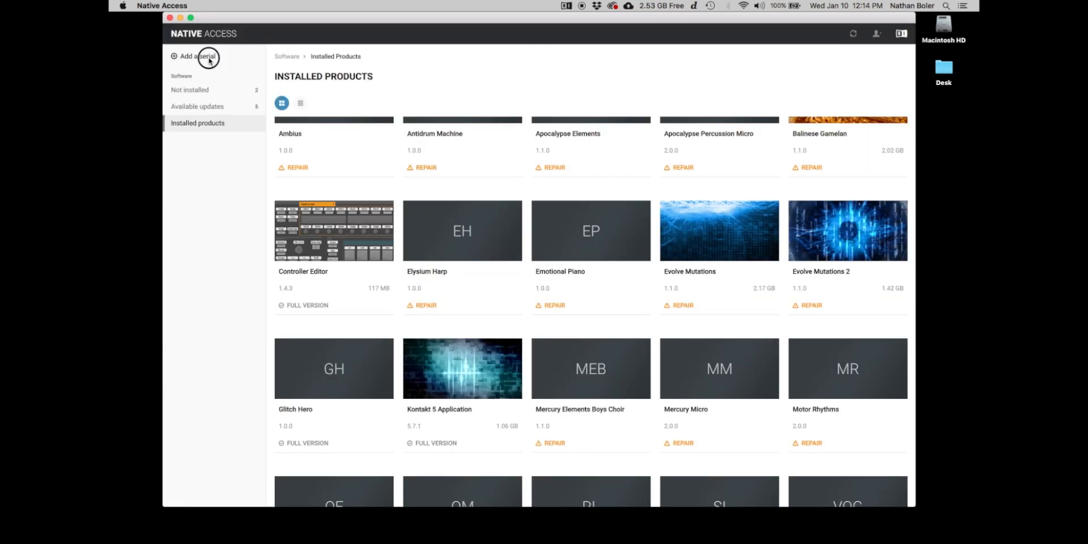
Step: Attempt to add a serial, then dismiss the Registration Failed unknown-product message
left_click(197, 56)
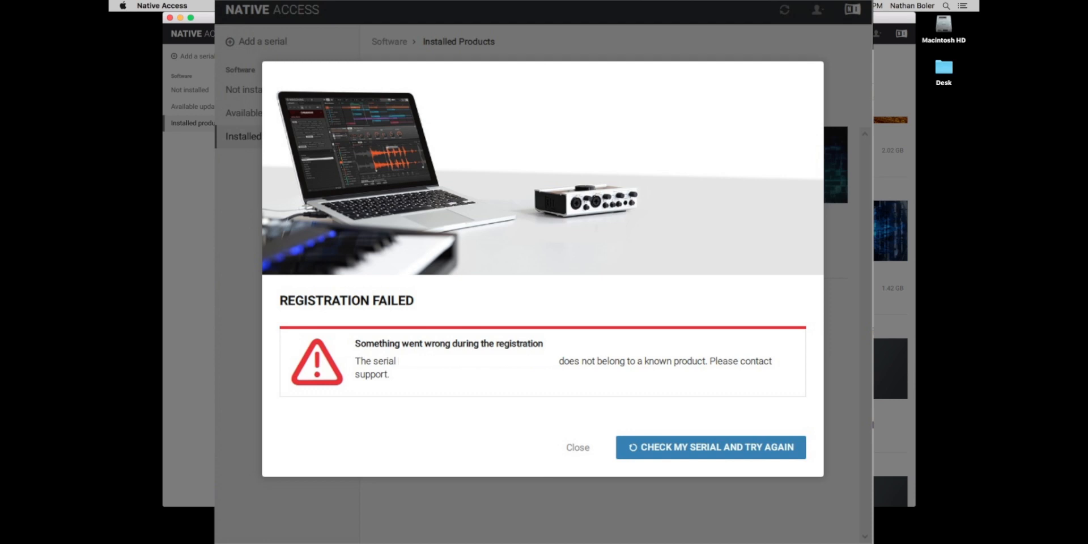
left_click(710, 447)
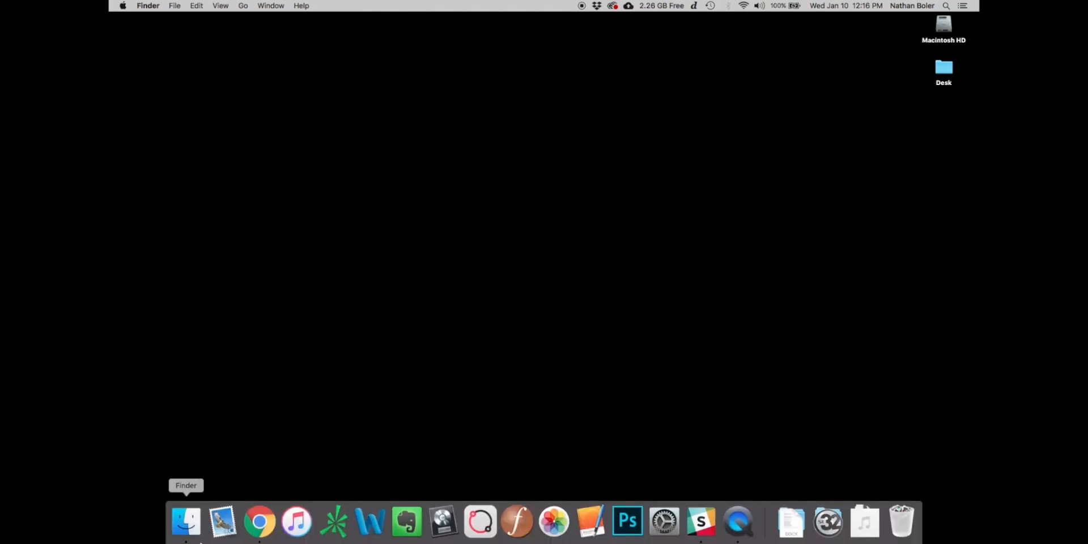
Step: In a new Finder window, open Macintosh HD's Library > Application Support folder
left_click(186, 522)
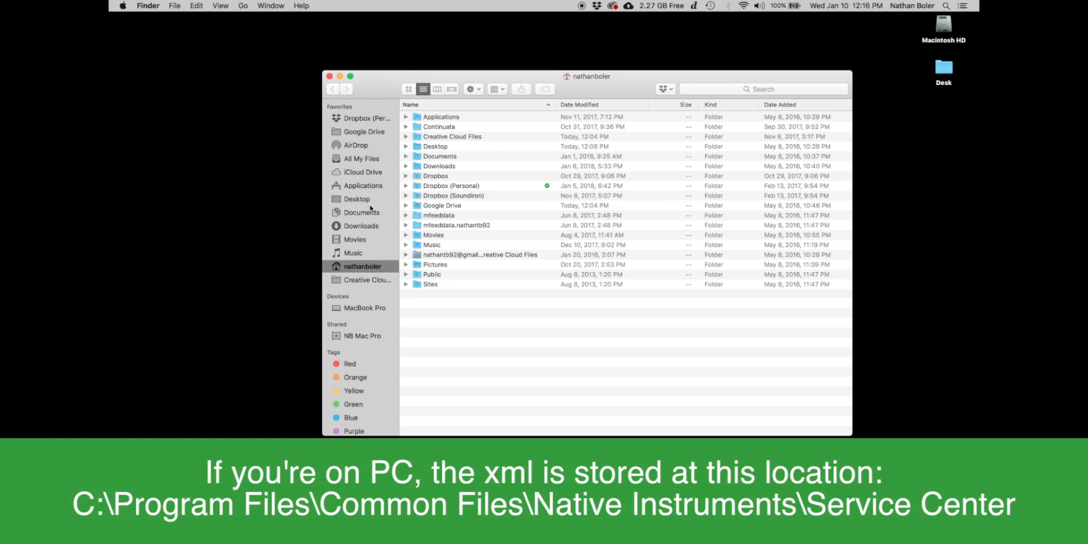
left_click(364, 307)
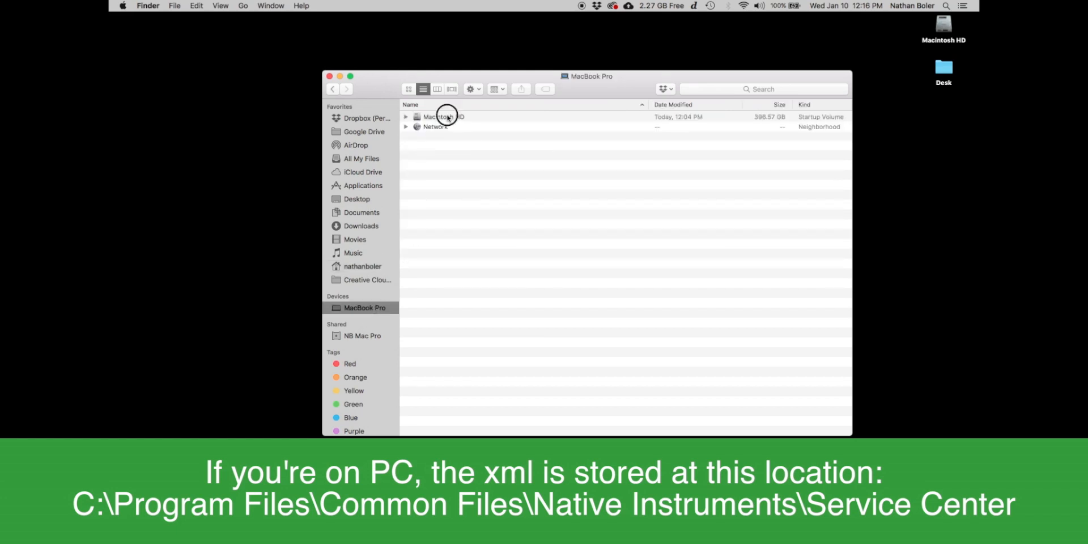
double_click(440, 116)
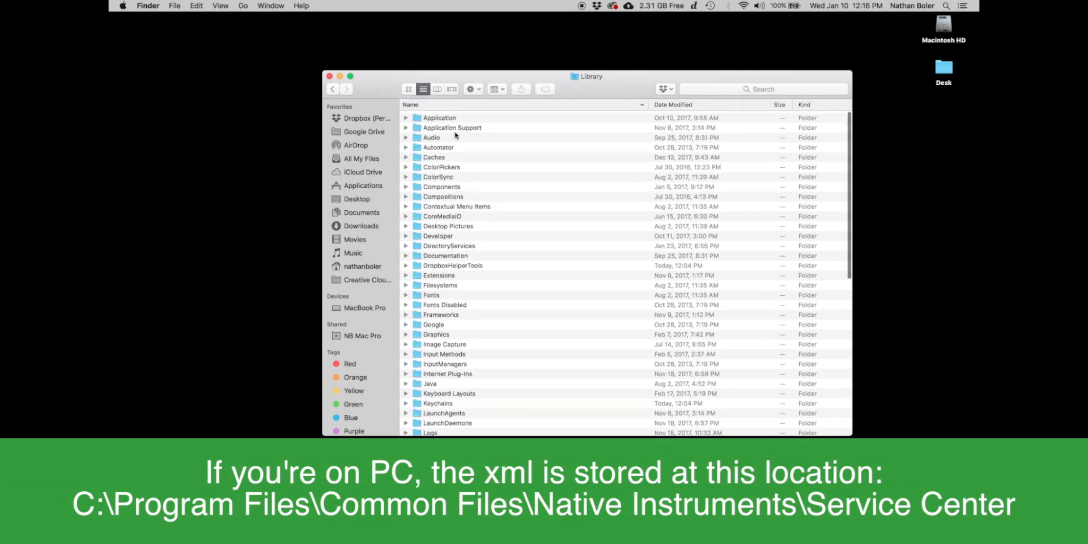
double_click(451, 128)
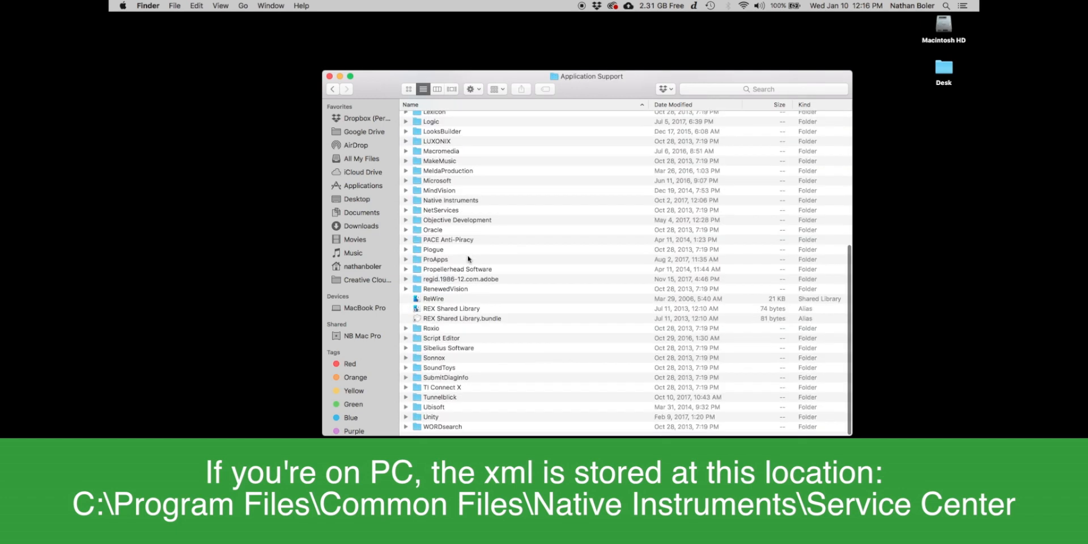
Step: Open Native Instruments > Service Center to list its XML files
left_click(449, 291)
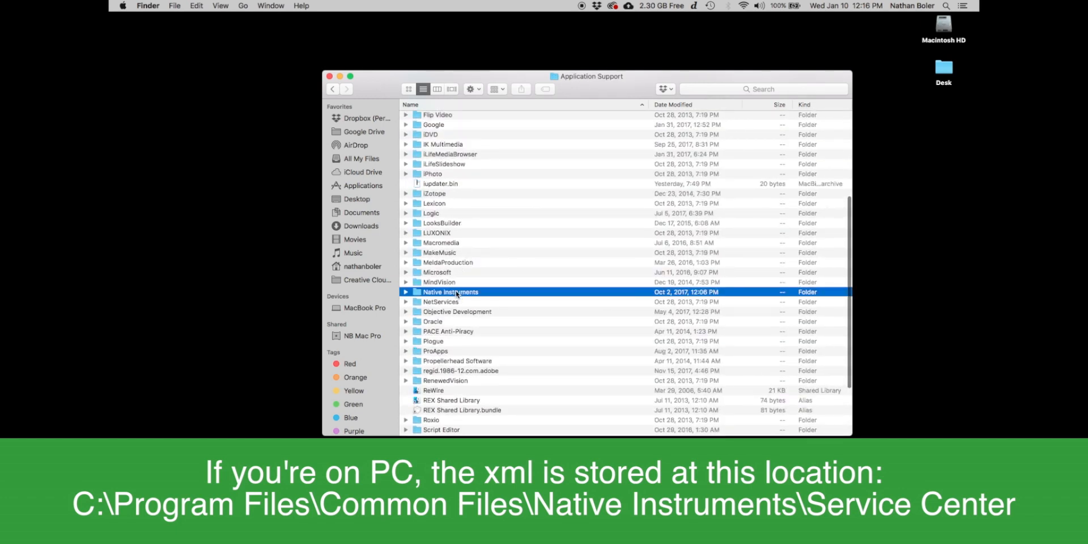
double_click(450, 291)
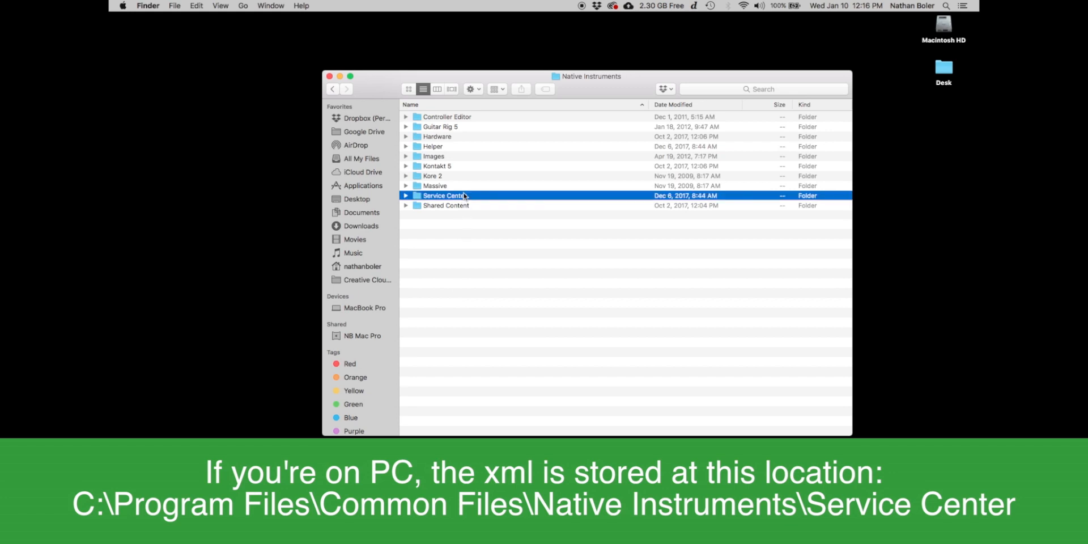
double_click(442, 195)
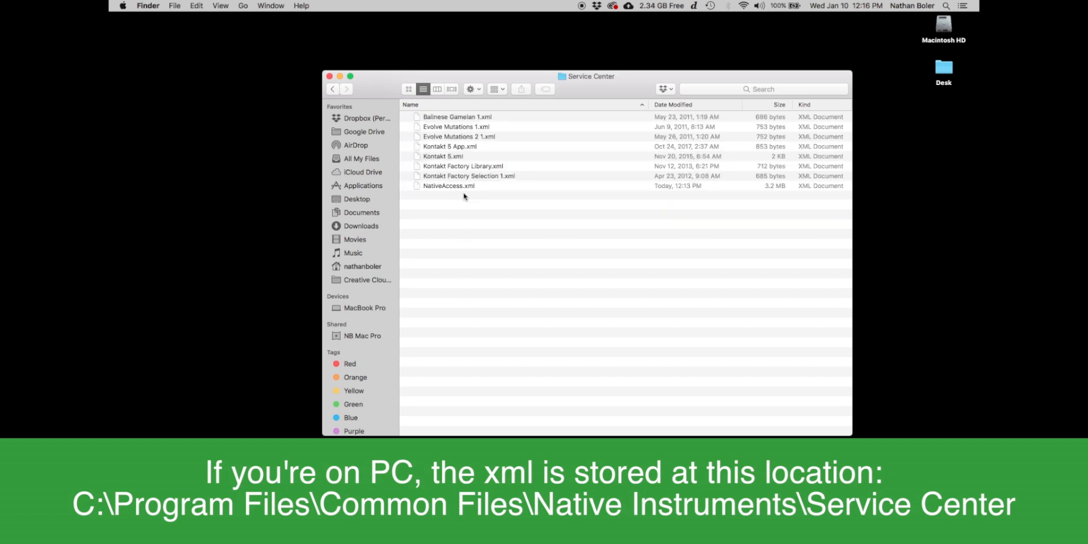
Step: Trash NativeAccess.xml, then reopen Native Access's add-a-serial form
left_click(448, 186)
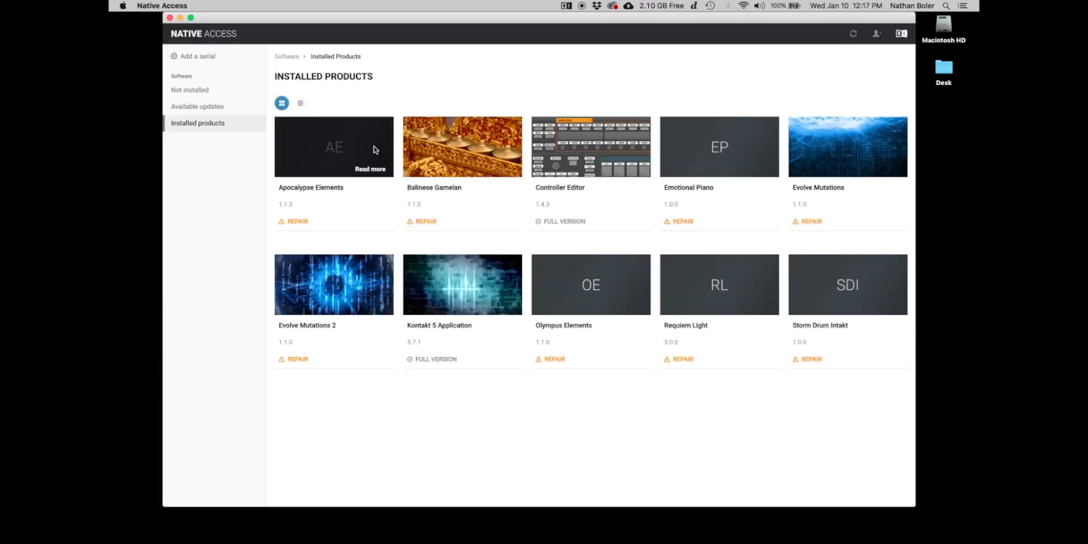
left_click(197, 56)
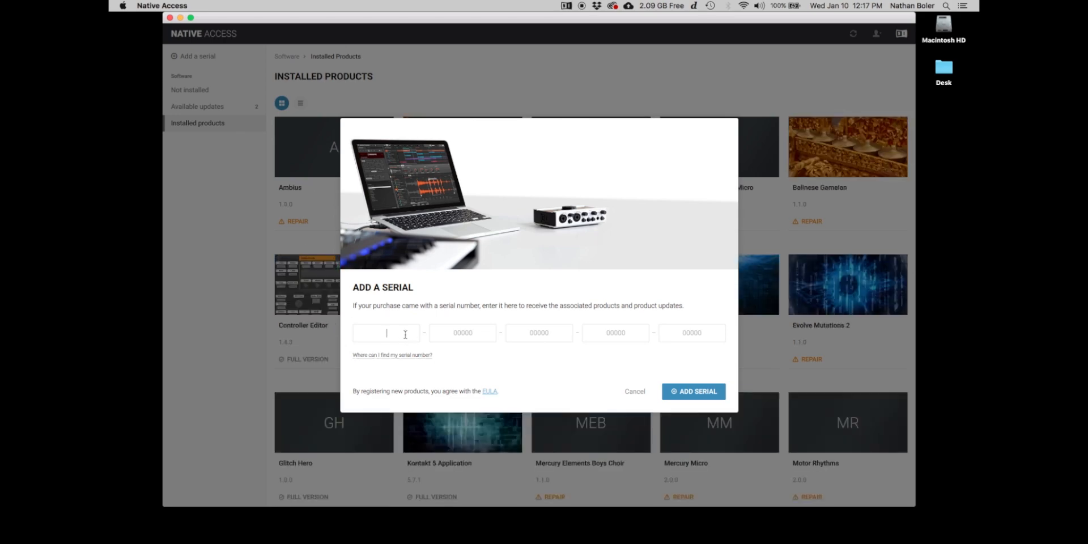